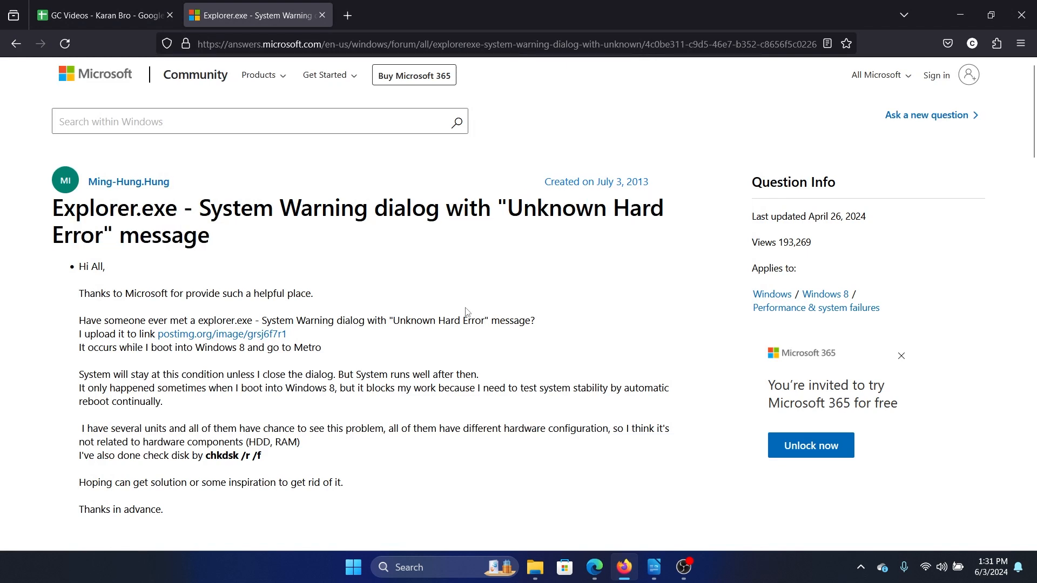
# Scroll the thread down to the accepted answer's clean boot and SFC methods.
pyautogui.scroll(-3)
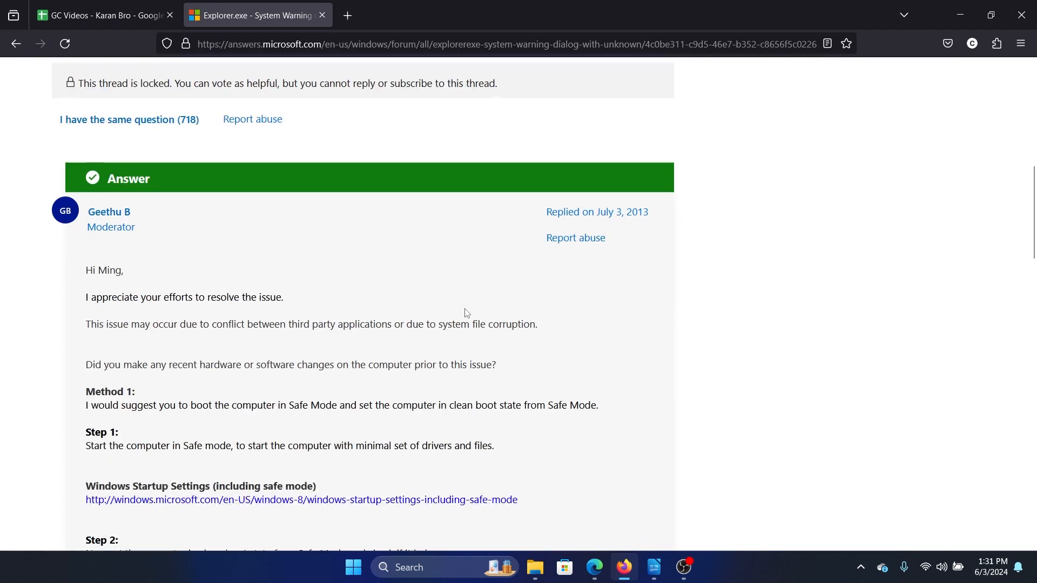
pyautogui.scroll(-3)
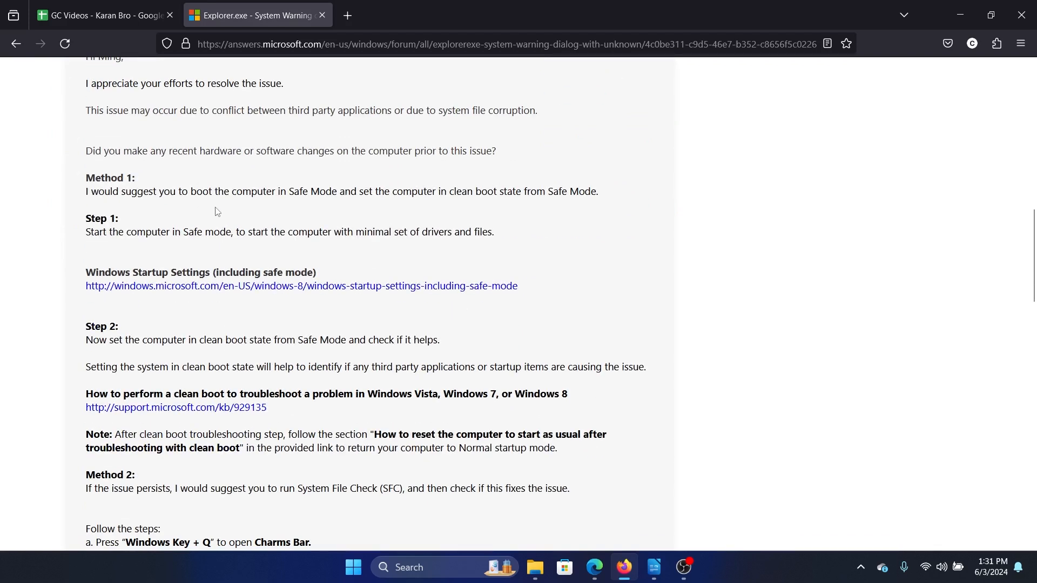
pyautogui.scroll(-3)
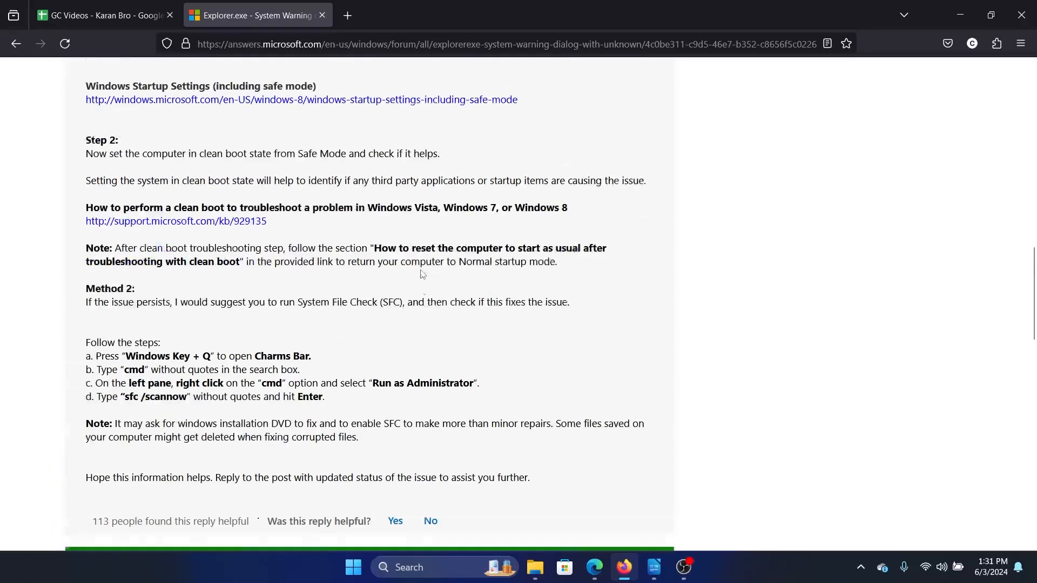
pyautogui.scroll(-3)
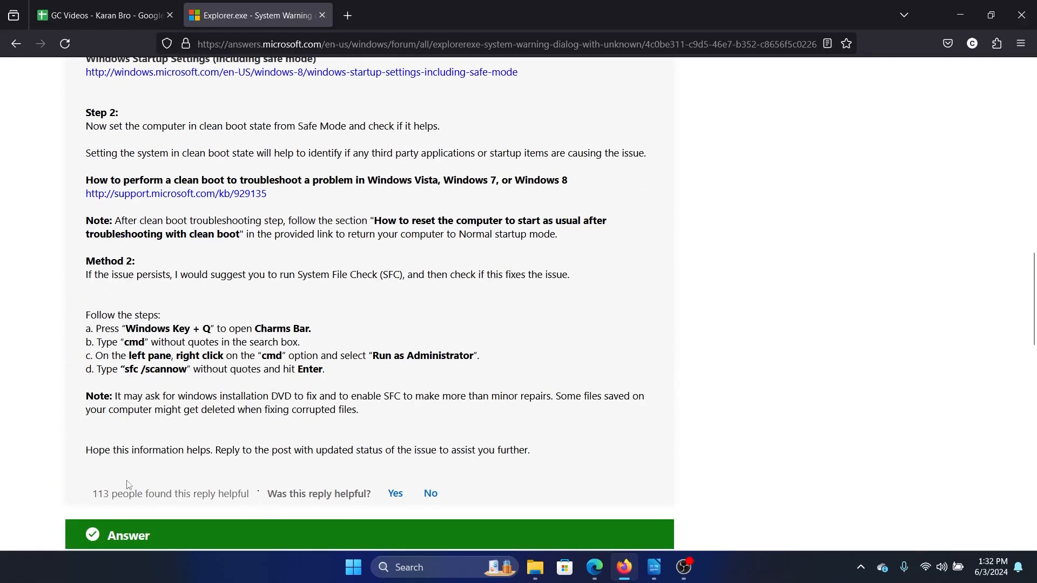
pyautogui.moveTo(387, 388)
pyautogui.write('sys')
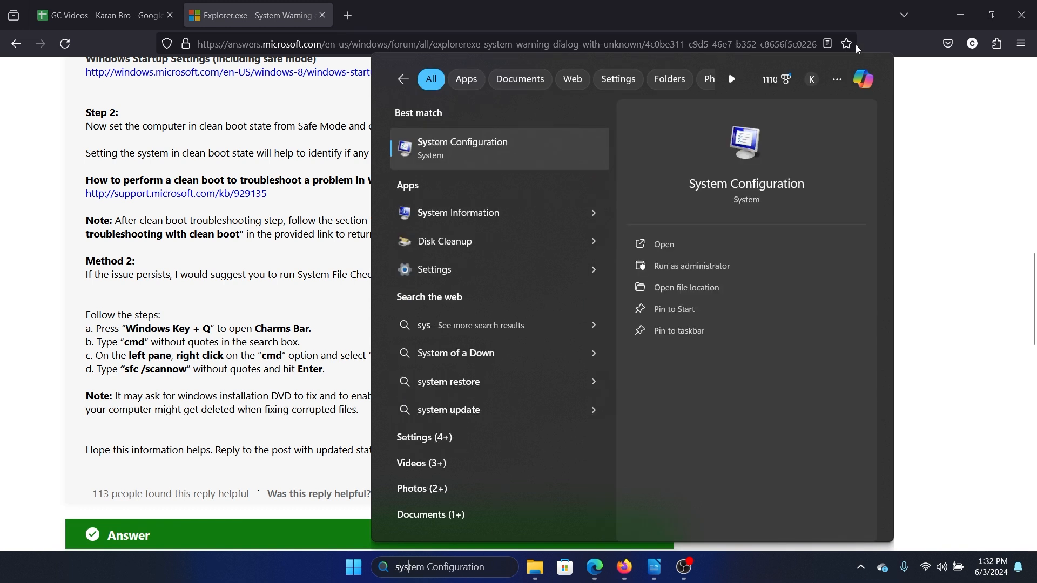
# Hide all Microsoft services, disable every remaining third-party service, and confirm with OK.
pyautogui.click(662, 244)
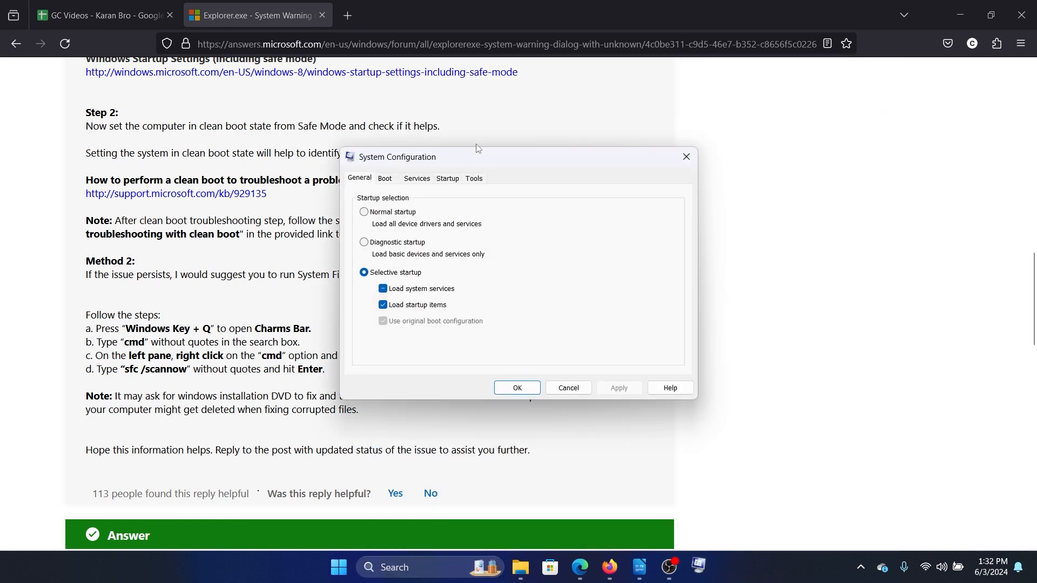
pyautogui.click(415, 178)
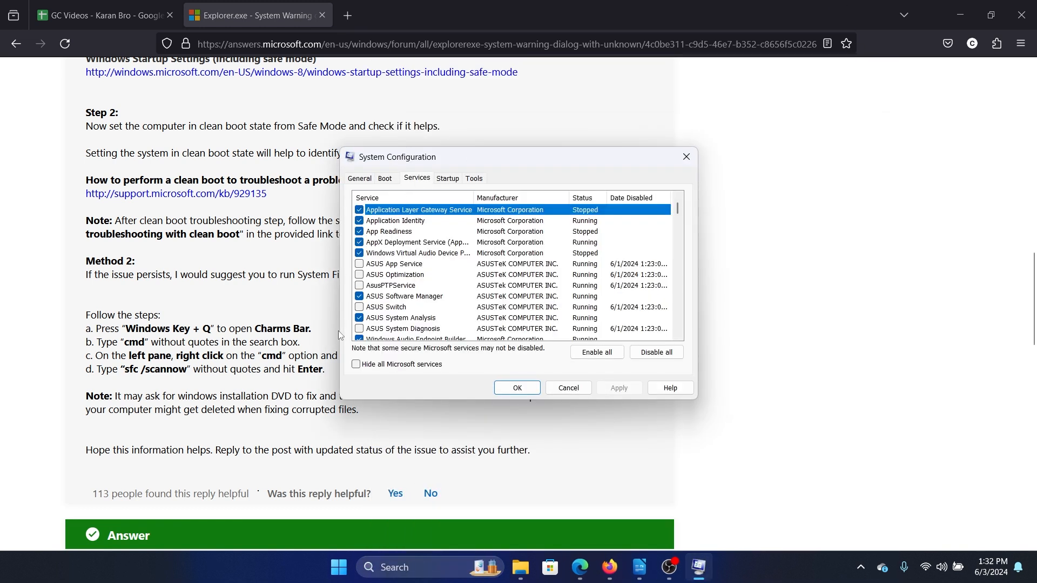
pyautogui.click(355, 364)
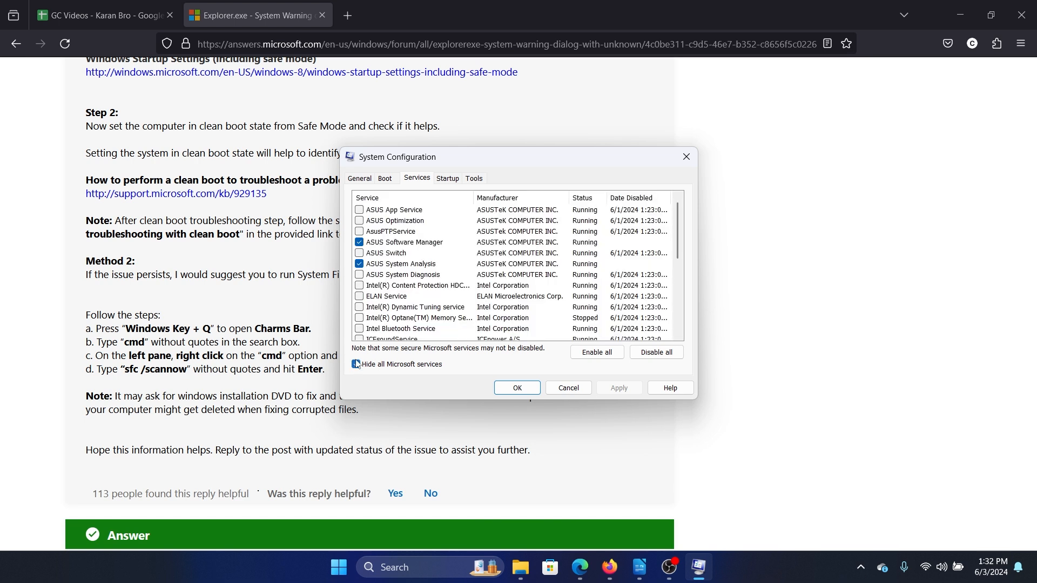
pyautogui.click(355, 364)
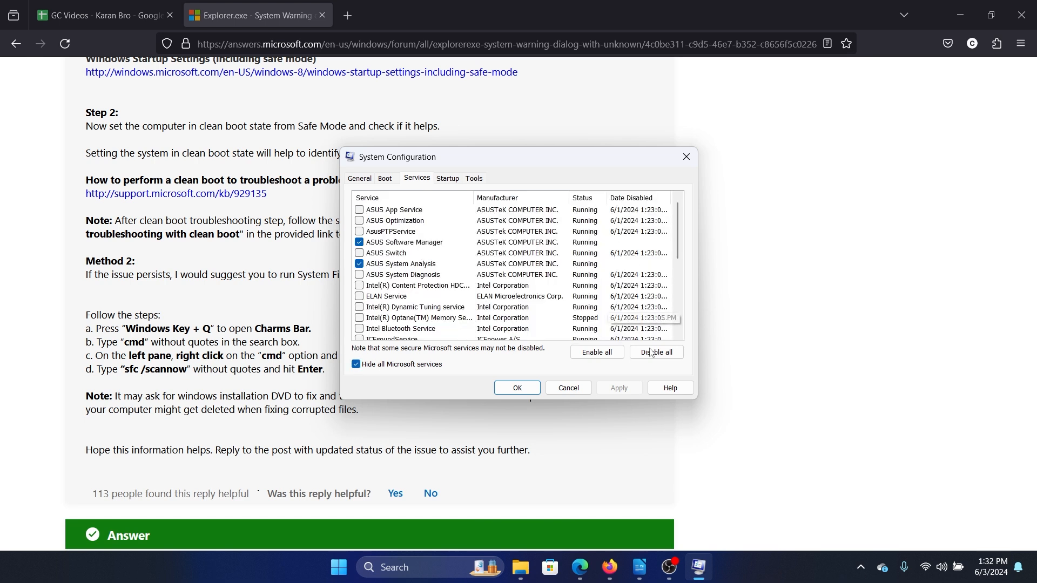
pyautogui.click(655, 352)
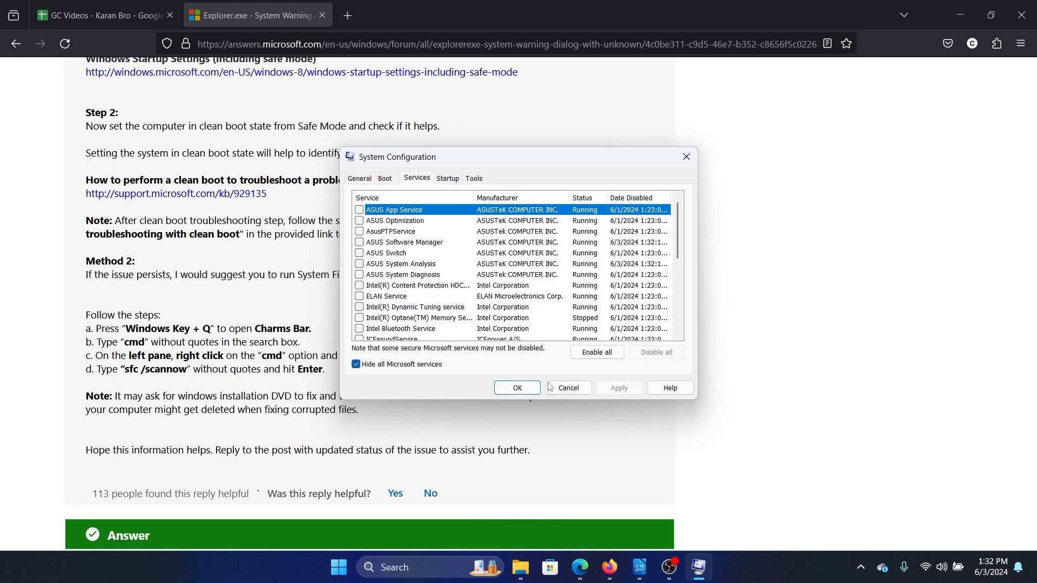
pyautogui.click(517, 388)
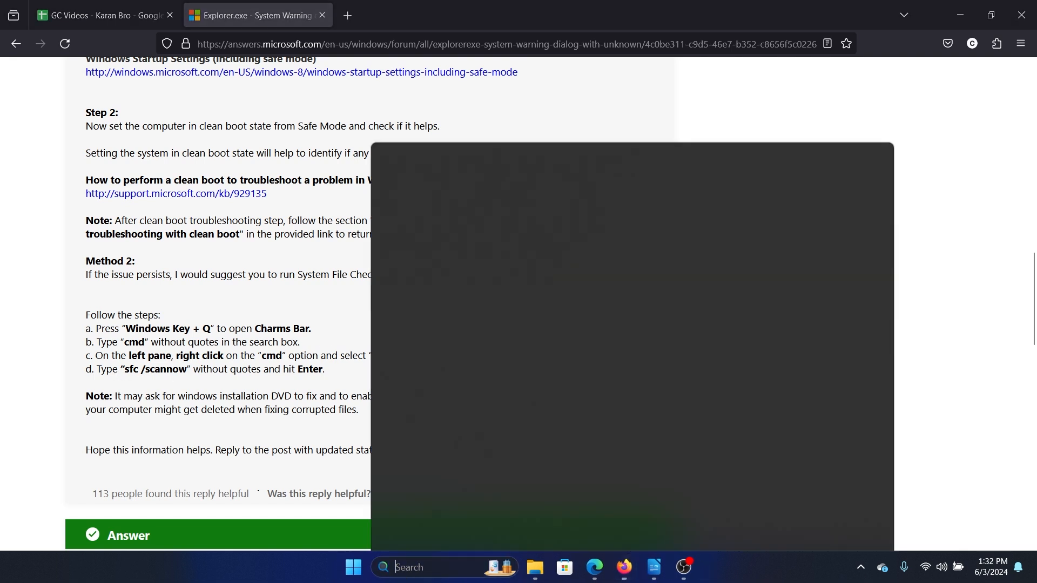
# Launch Command Prompt as administrator from search and enter the sfc /scannow command.
pyautogui.write('command-Prompt')
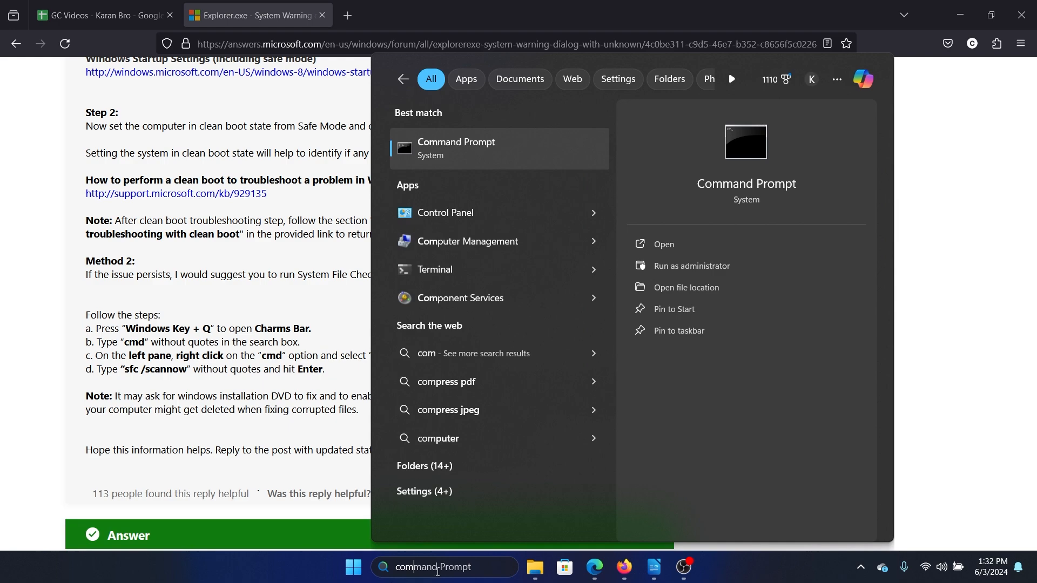
pyautogui.click(691, 266)
pyautogui.write('sfc /s')
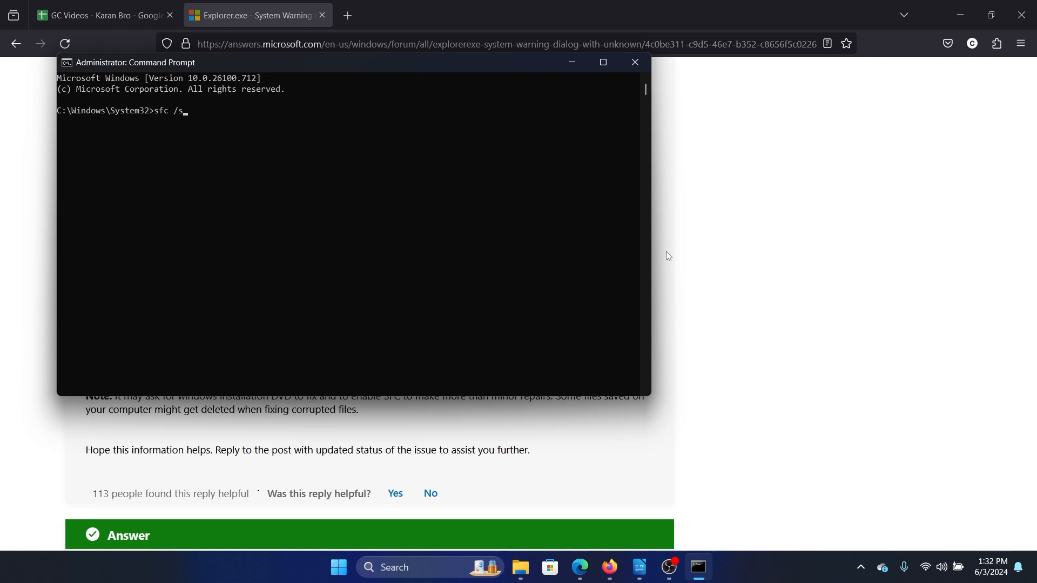
pyautogui.press('enter')
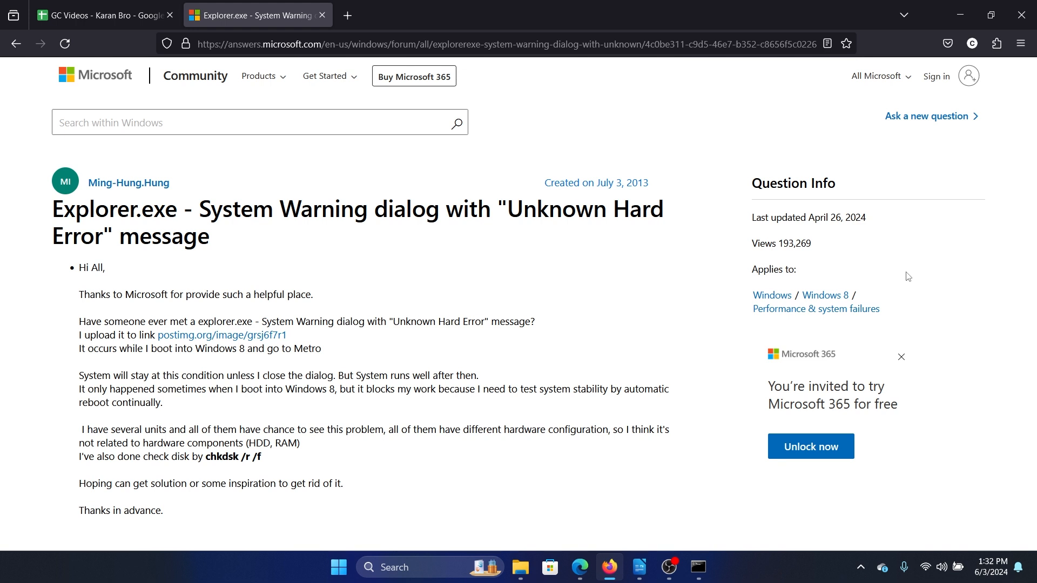
pyautogui.moveTo(683, 488)
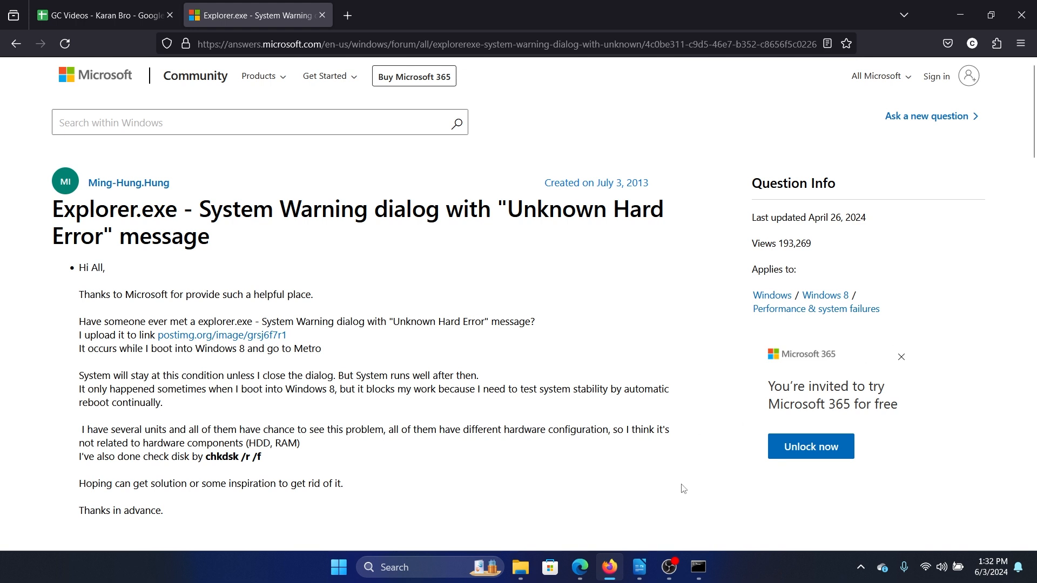